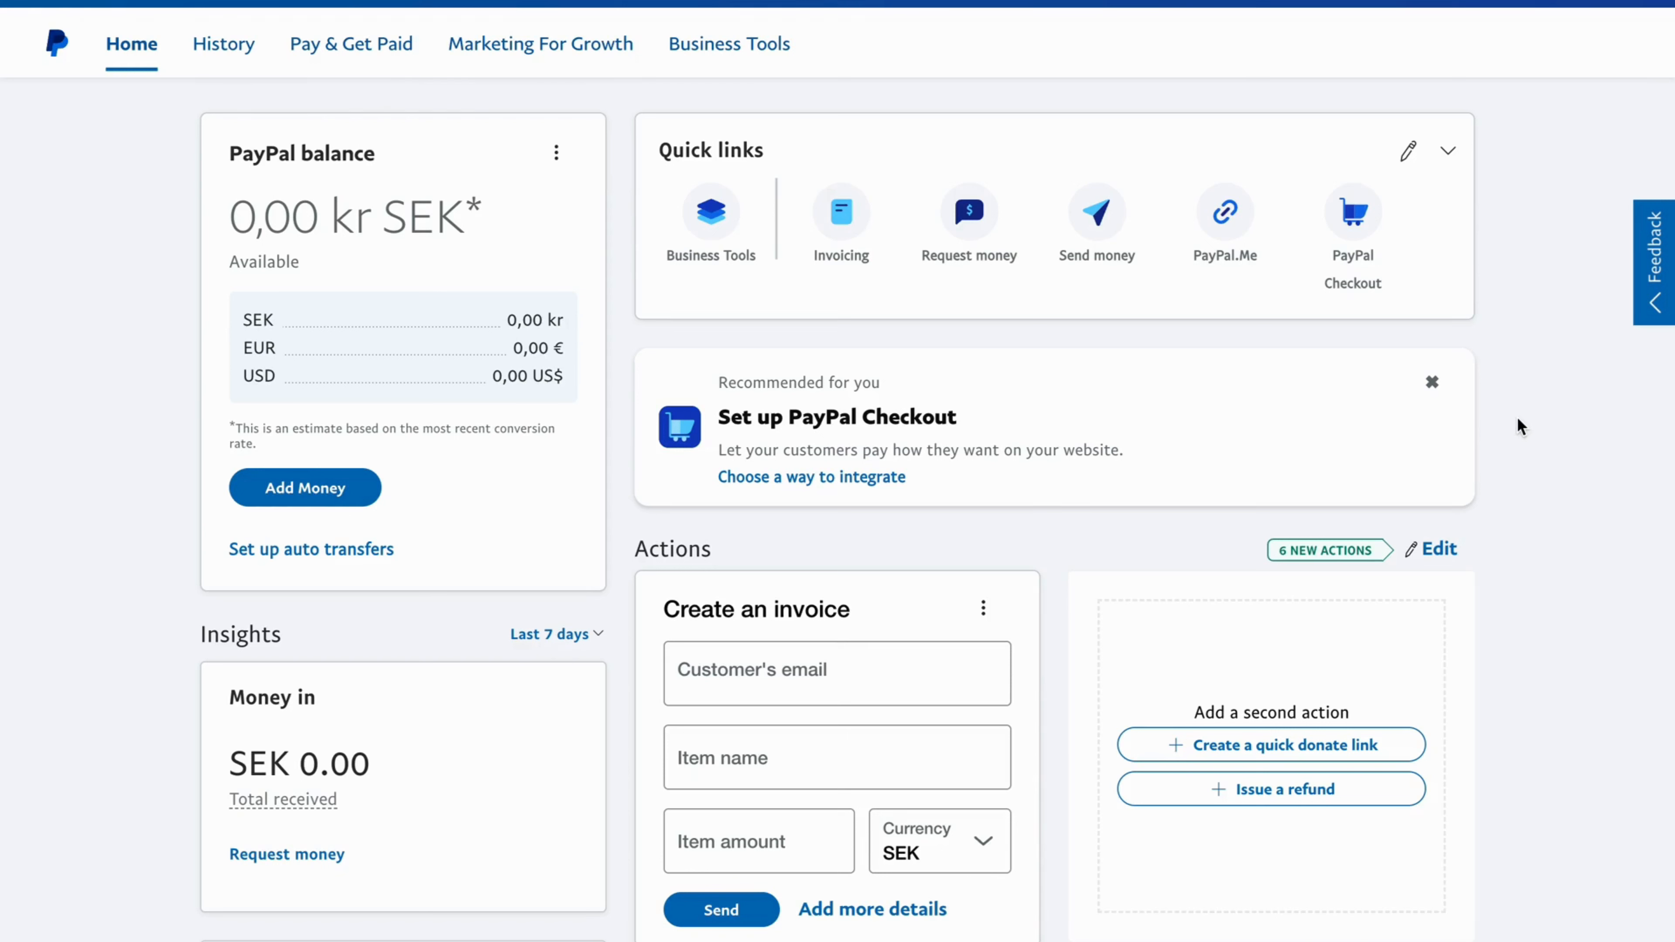
{"action": "mouse_move", "coordinate": [1544, 420]}
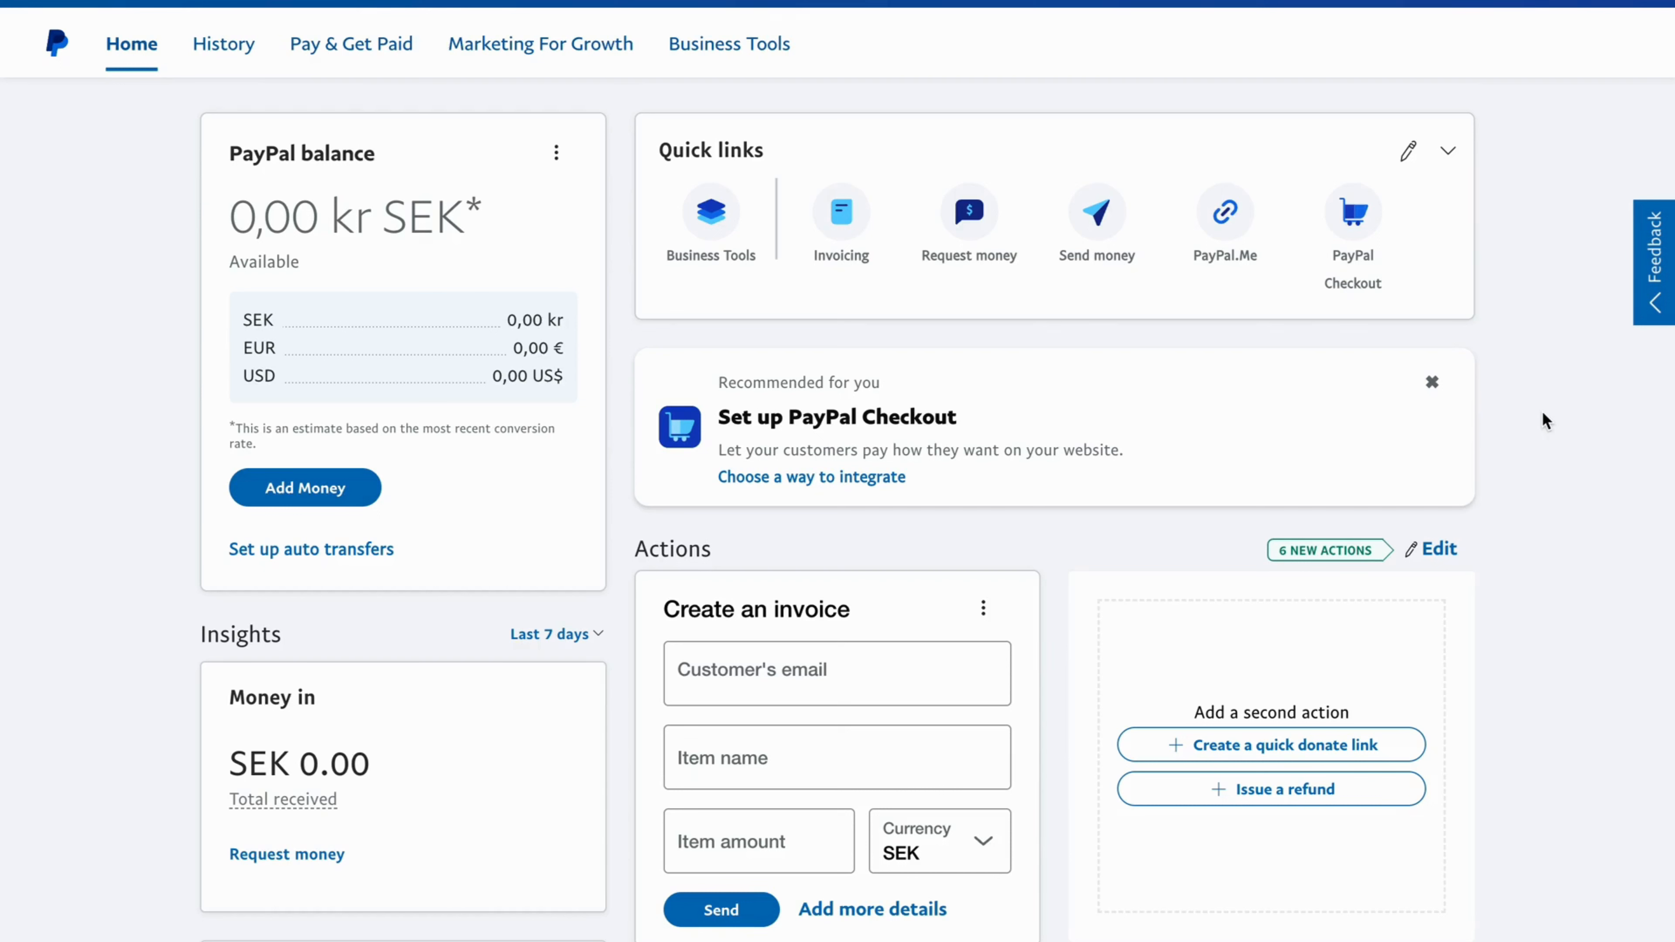
{"action": "mouse_move", "coordinate": [305, 487]}
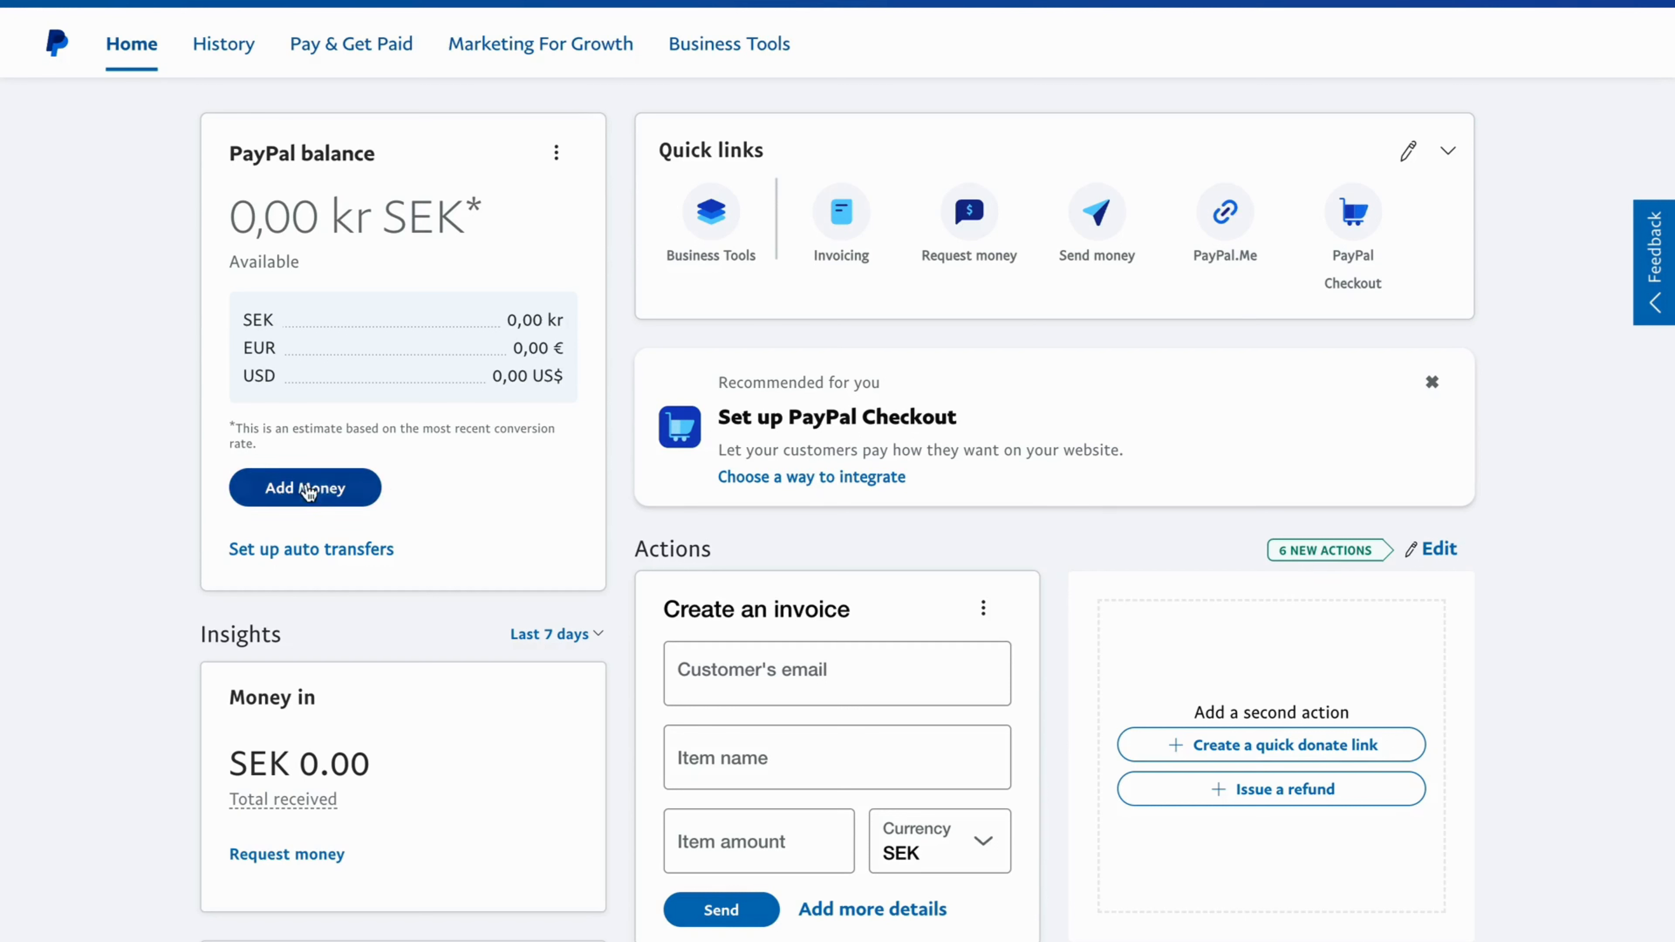
{"action": "mouse_move", "coordinate": [162, 381]}
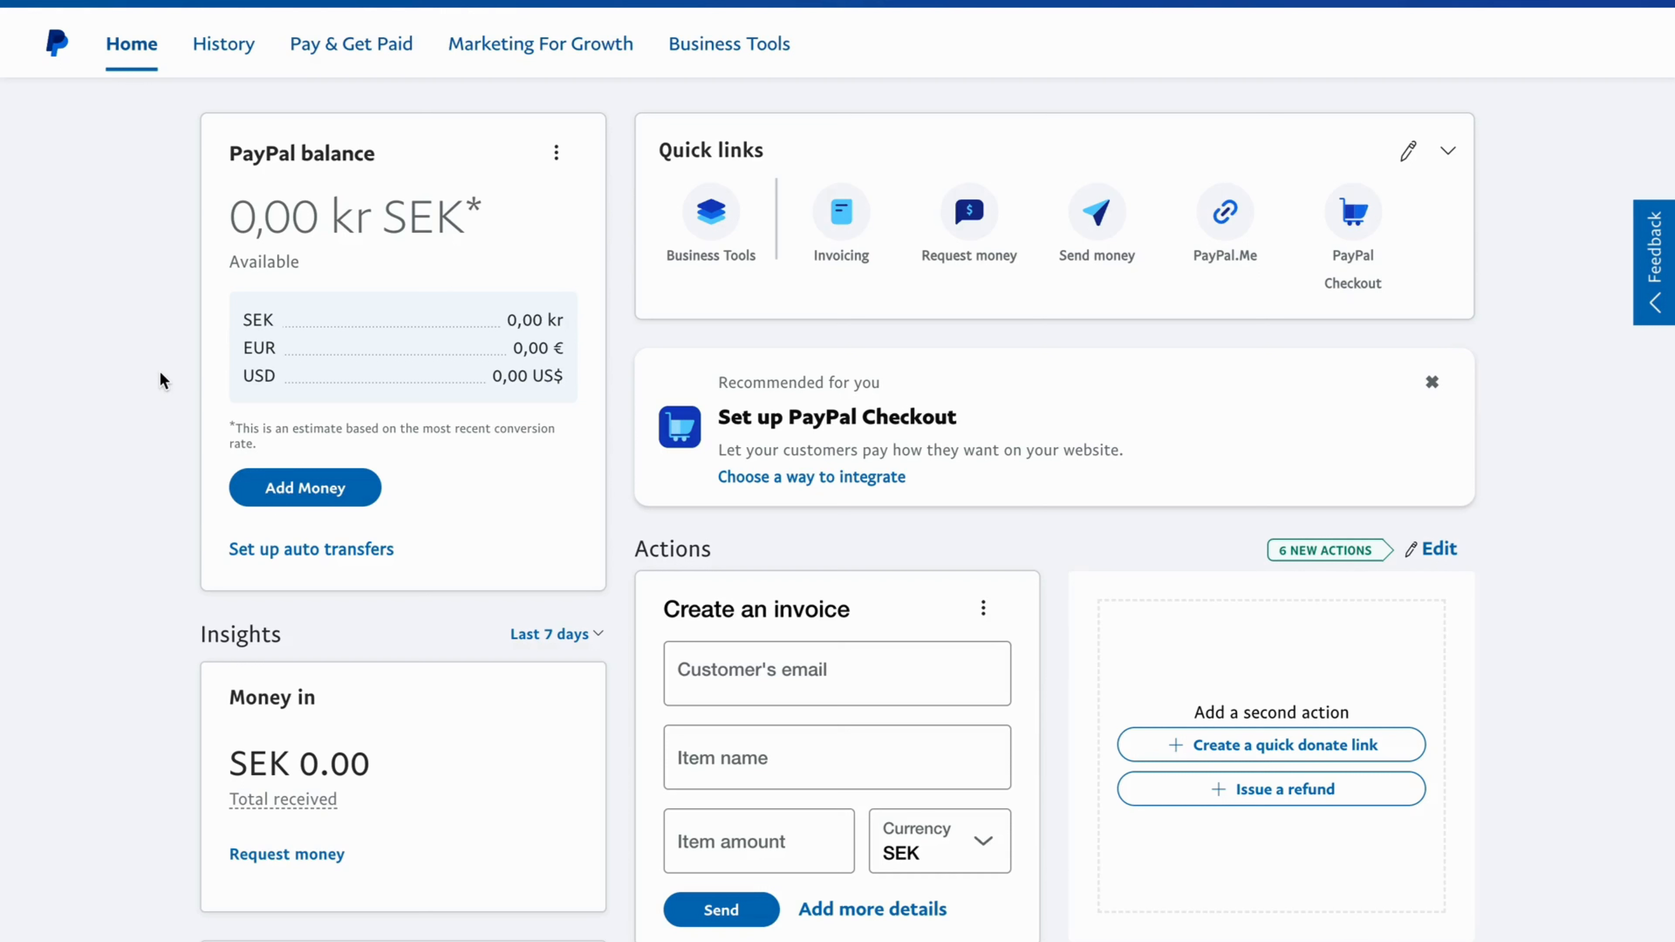
{"action": "mouse_move", "coordinate": [230, 247]}
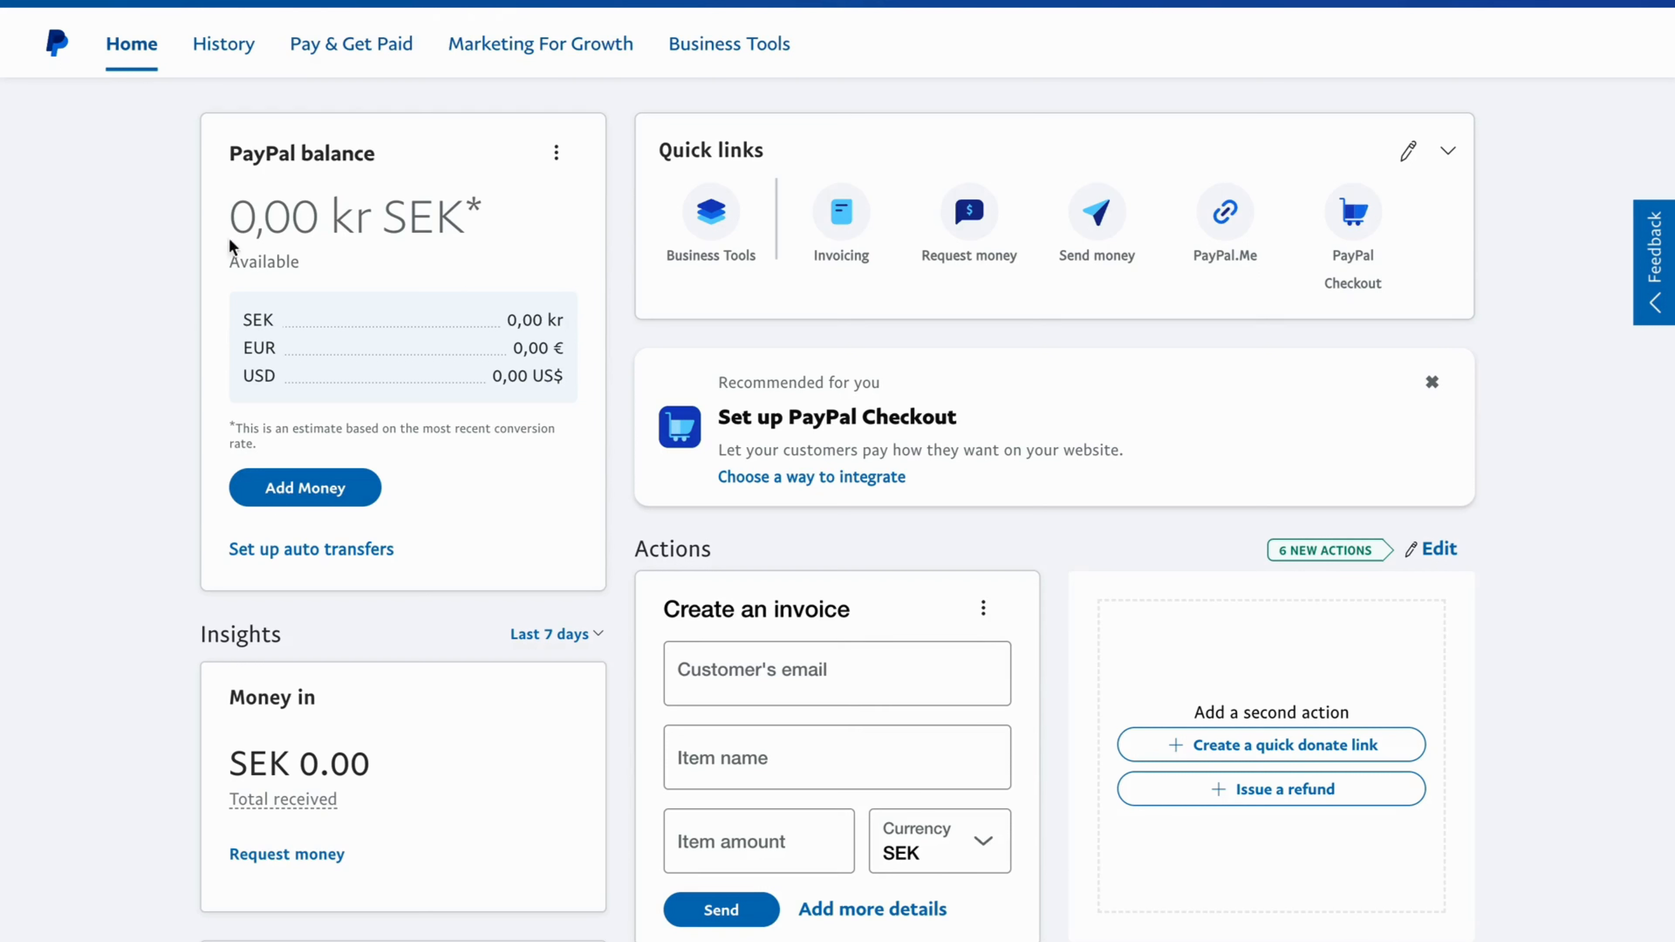
{"action": "mouse_move", "coordinate": [417, 236]}
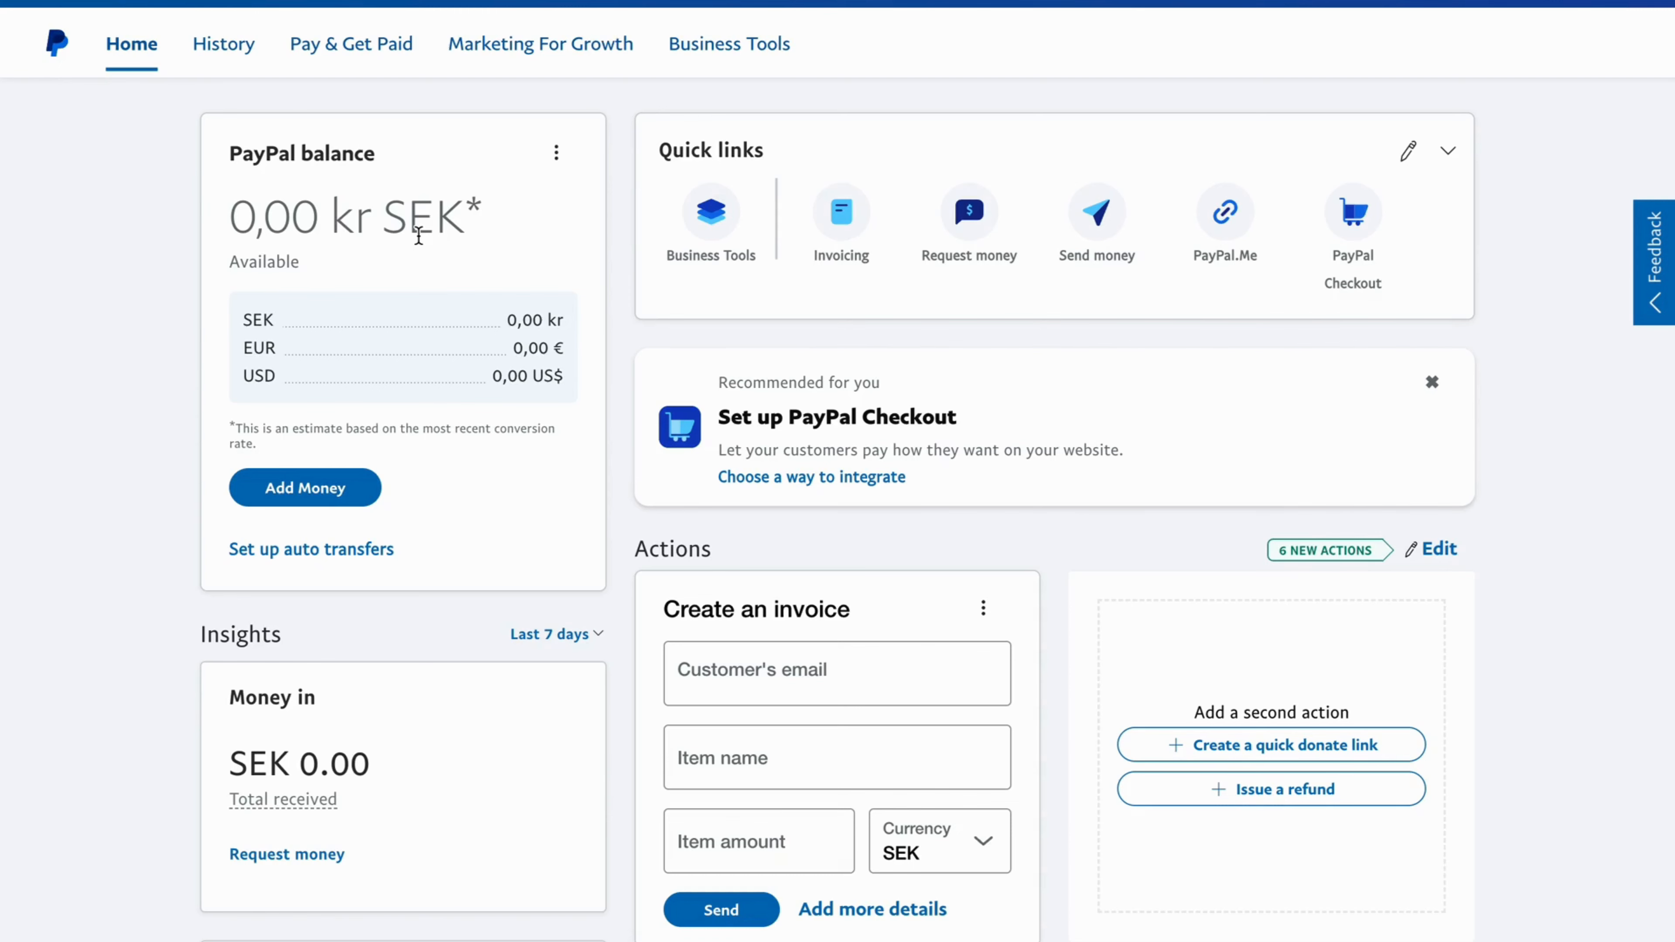
{"action": "left_click", "coordinate": [350, 44]}
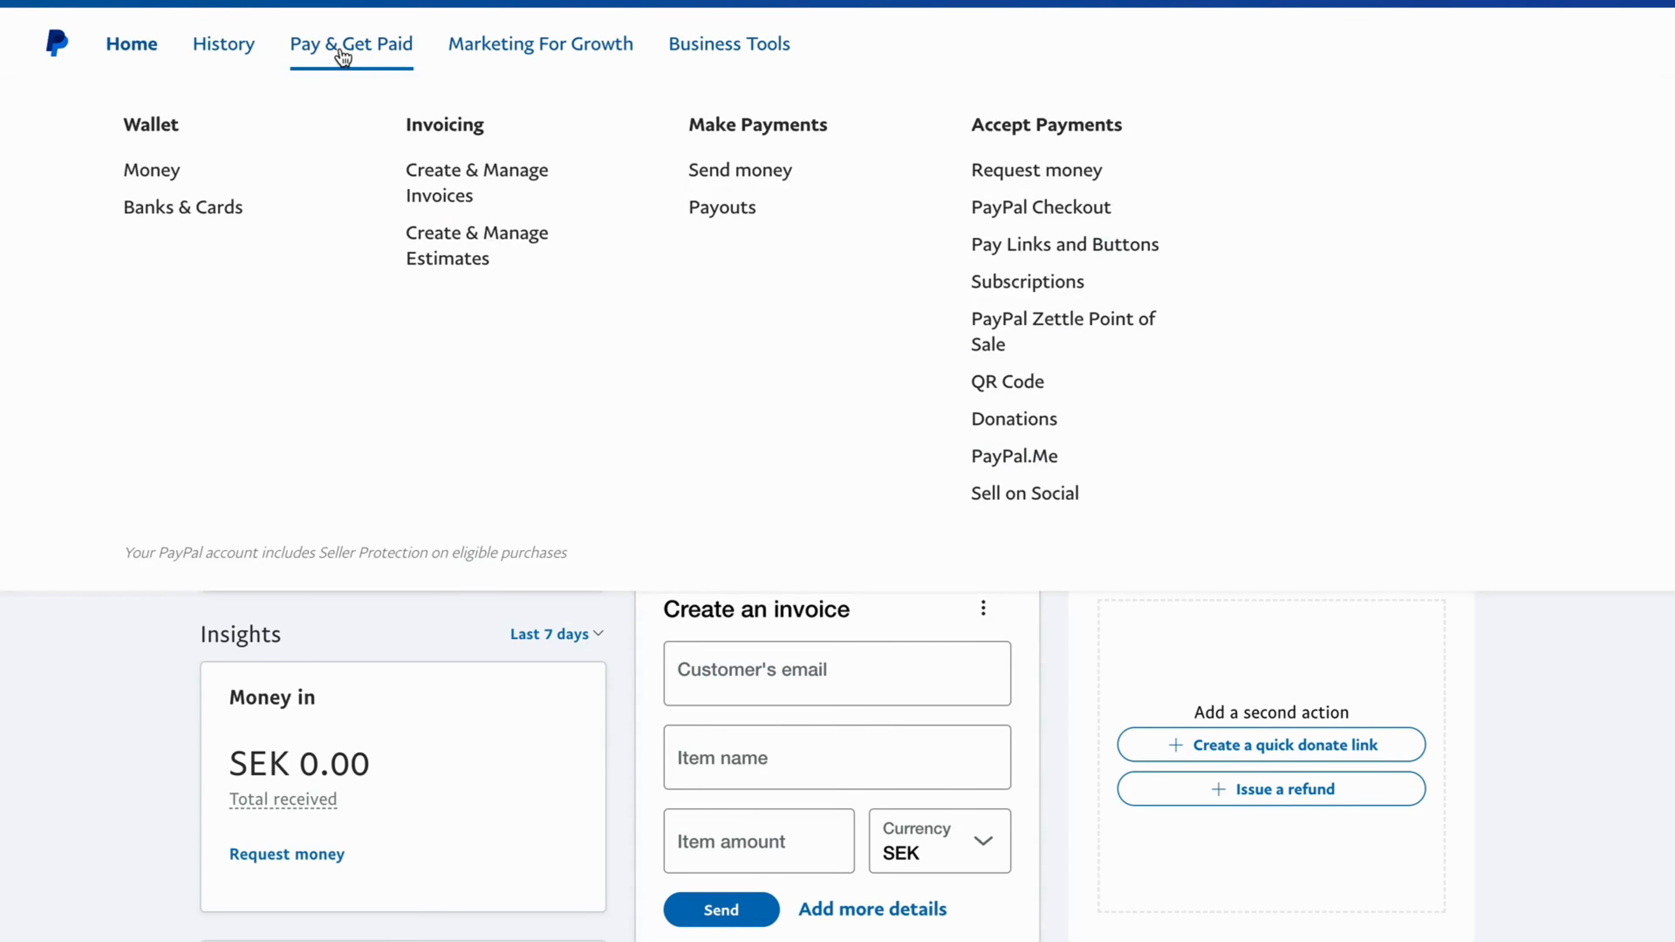
{"action": "mouse_move", "coordinate": [740, 170]}
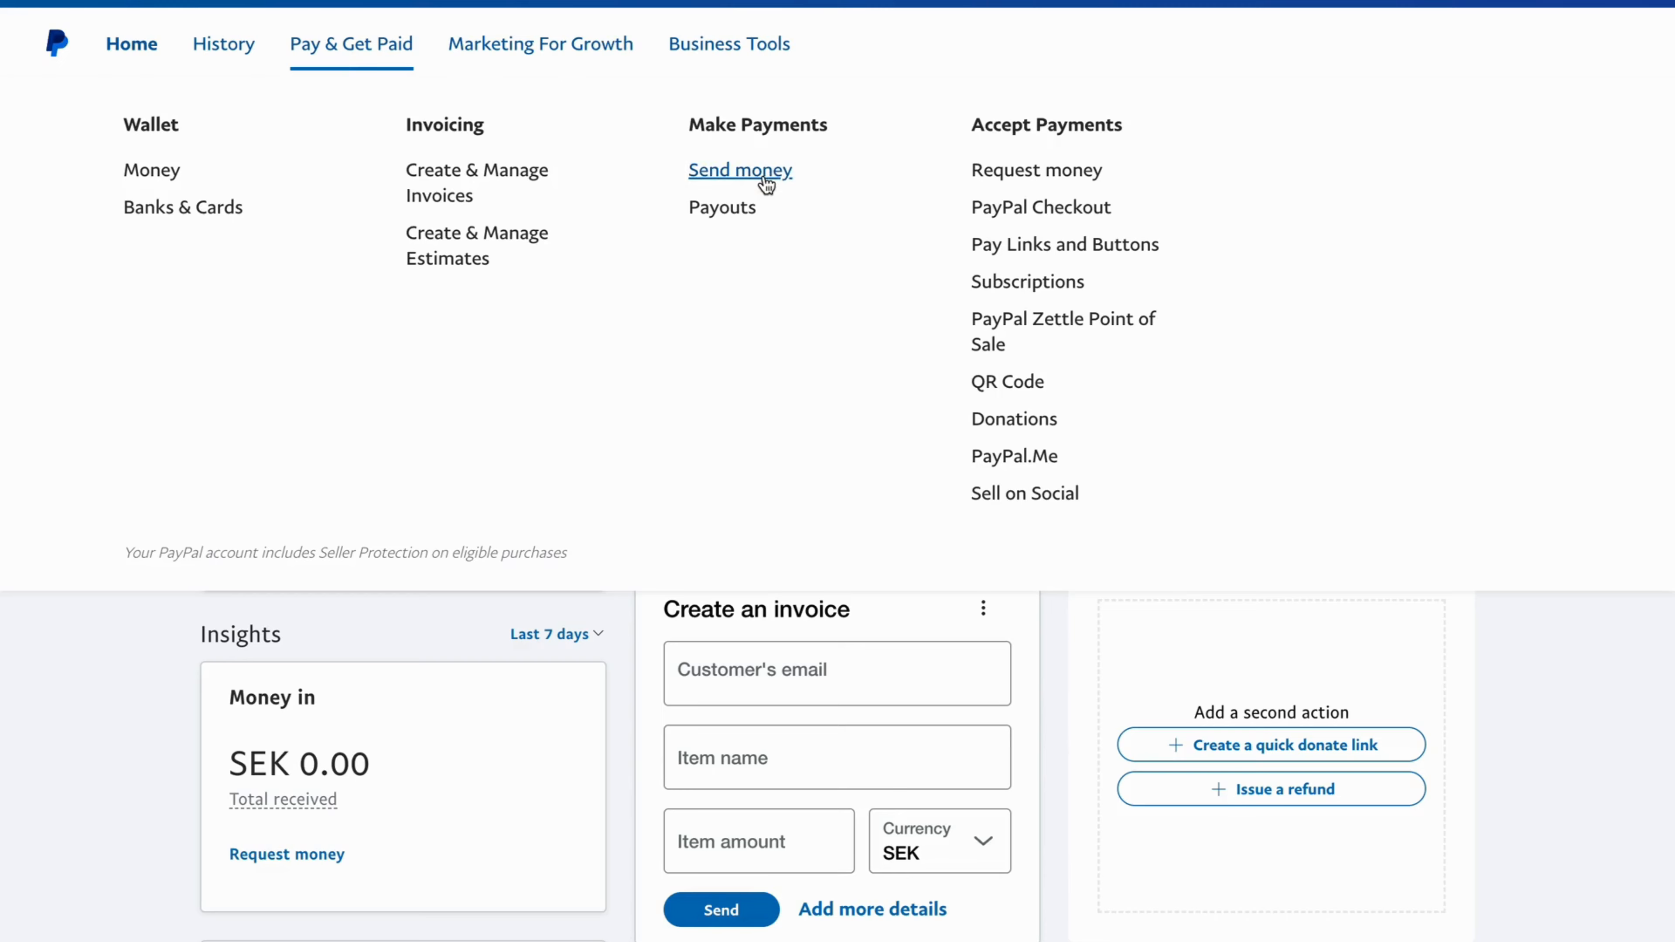
{"action": "left_click", "coordinate": [130, 44]}
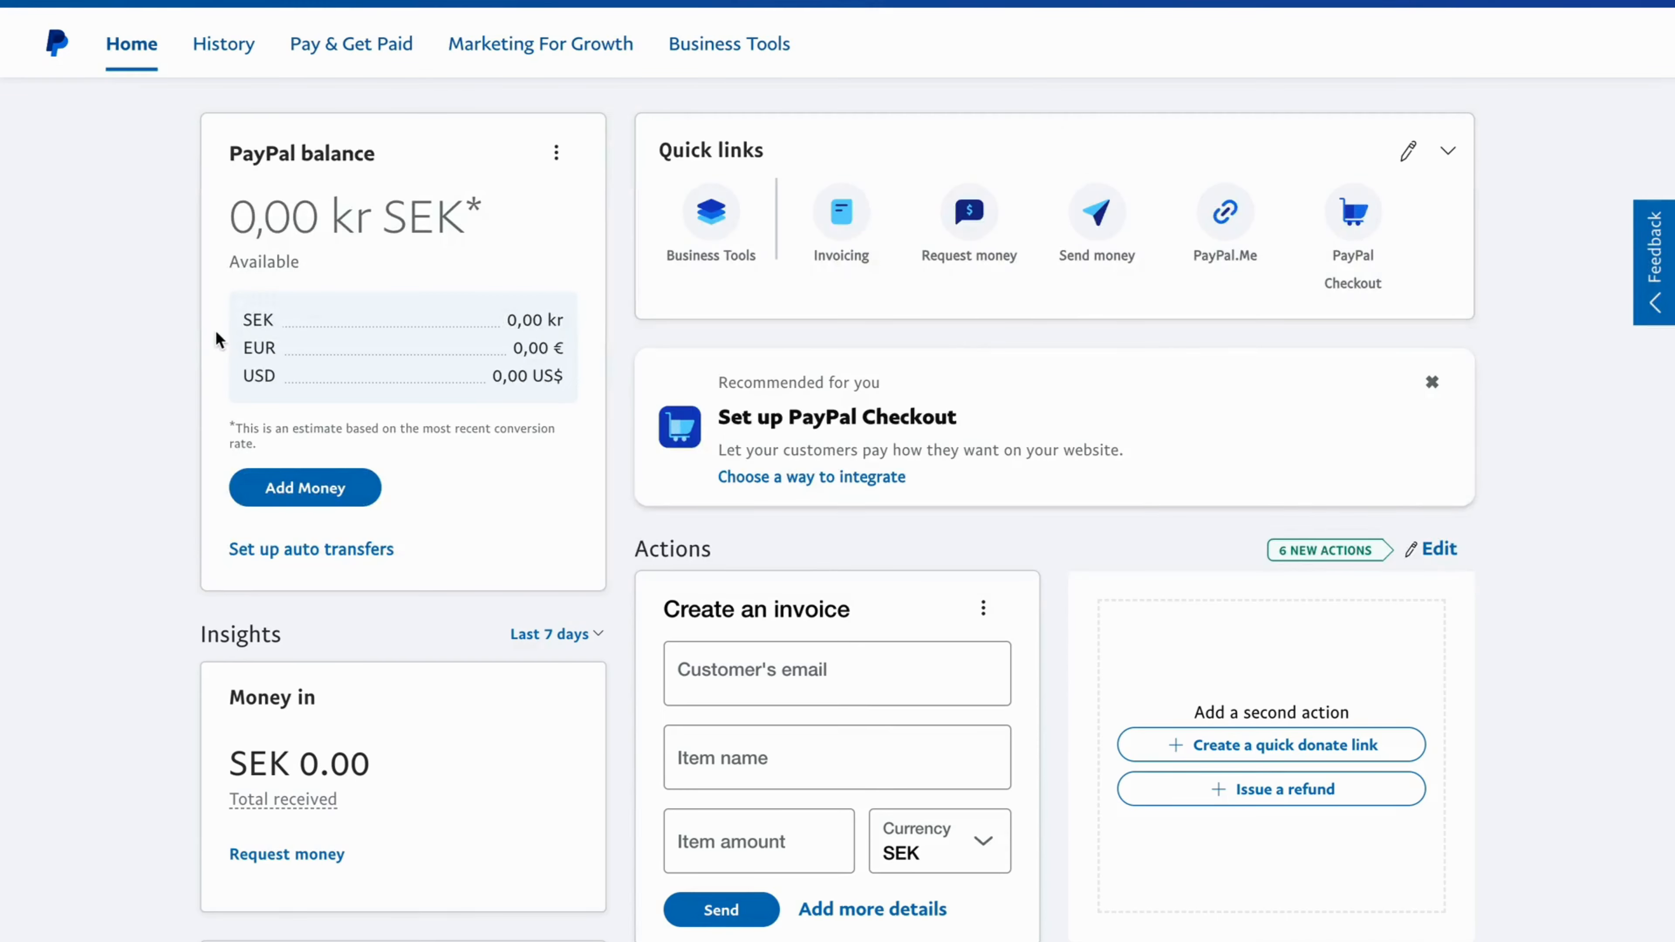